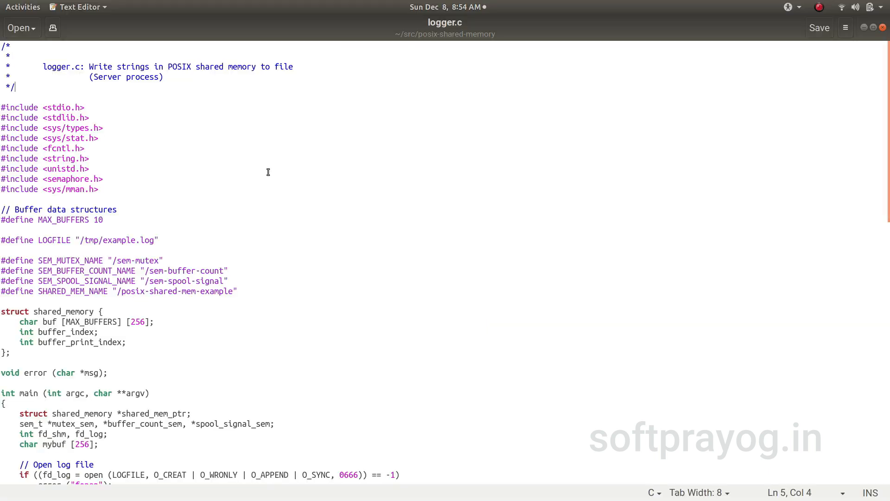
mouse_move(108, 102)
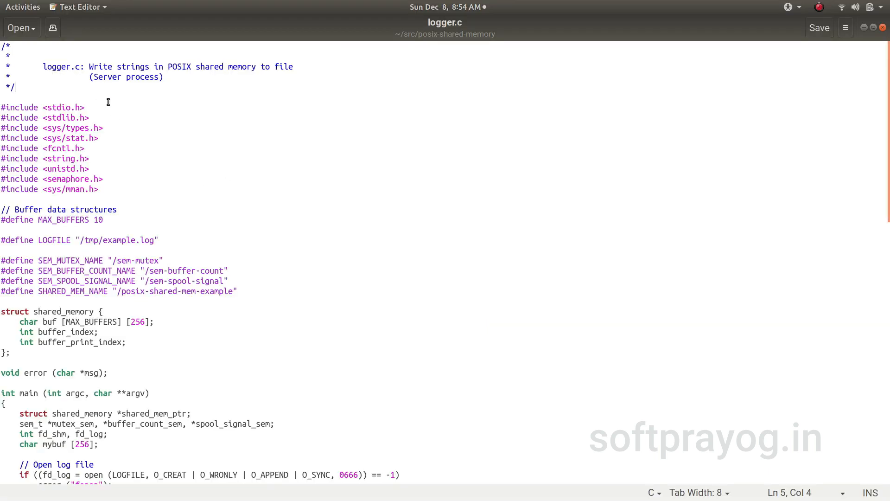
mouse_move(138, 214)
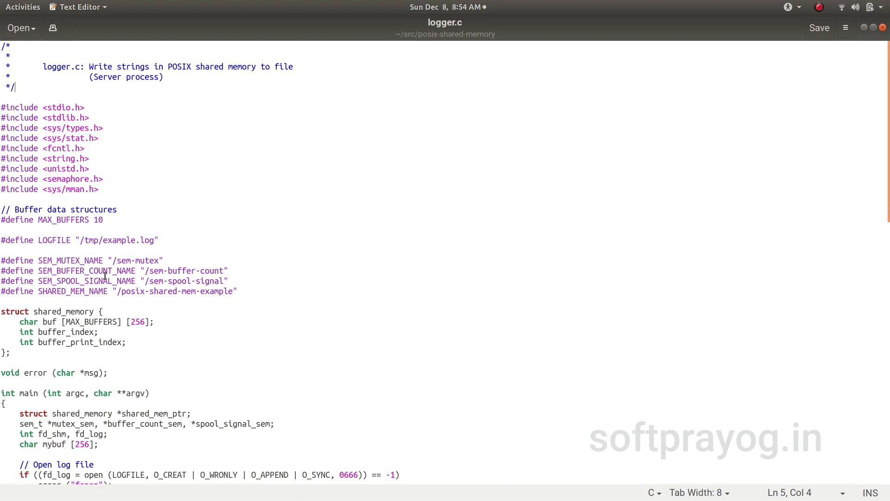
mouse_move(88, 252)
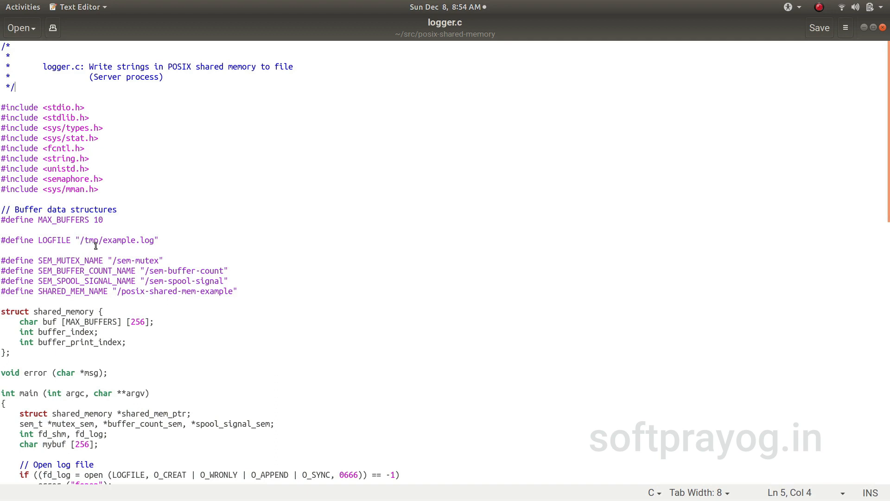
mouse_move(165, 248)
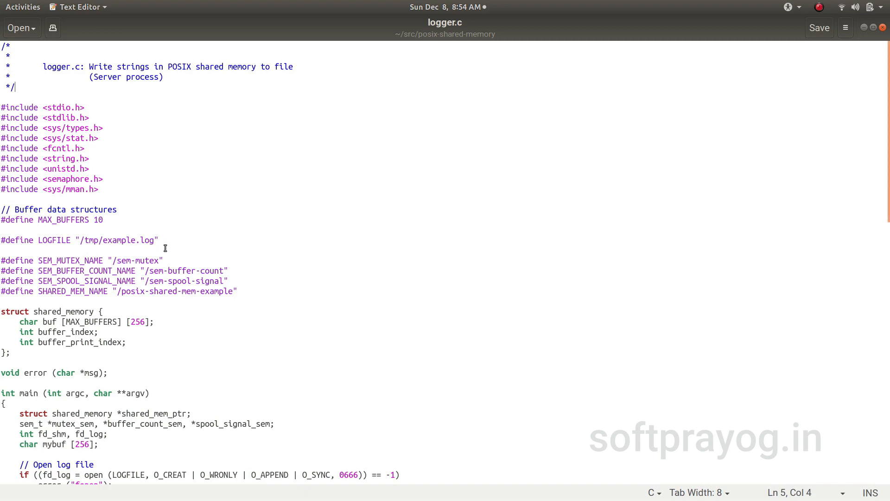
mouse_move(161, 258)
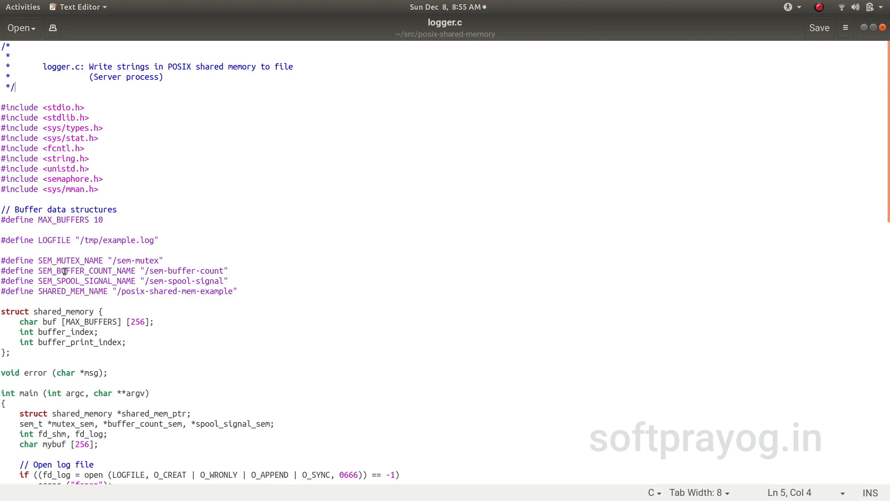
mouse_move(147, 276)
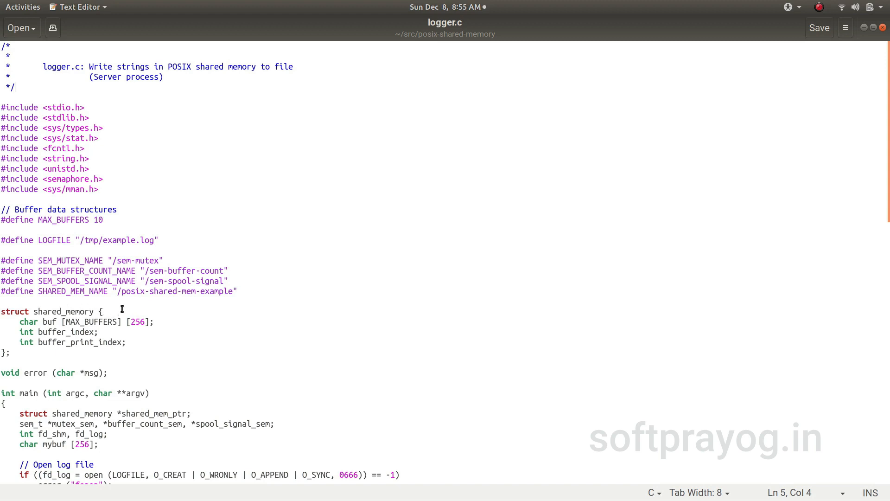
mouse_move(158, 300)
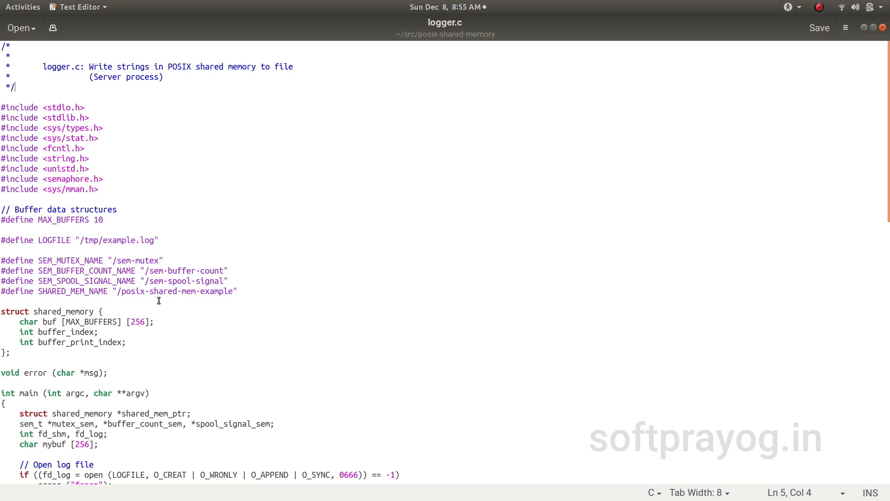
mouse_move(233, 307)
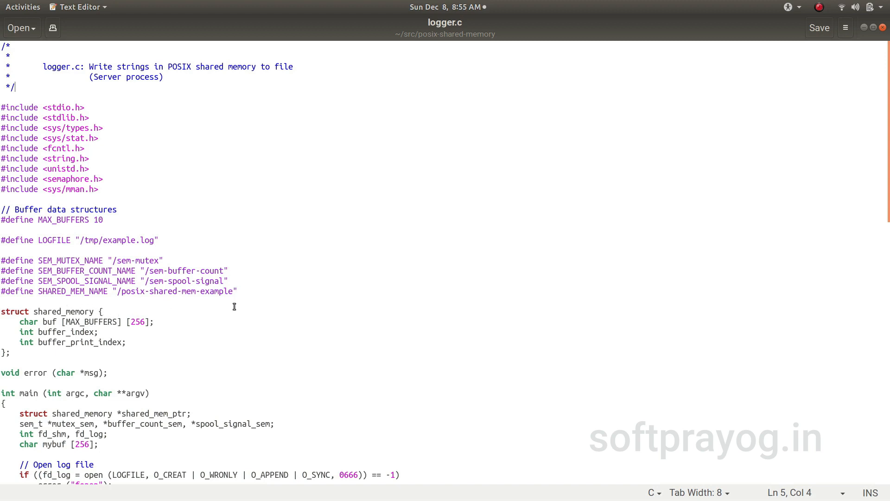
mouse_move(61, 332)
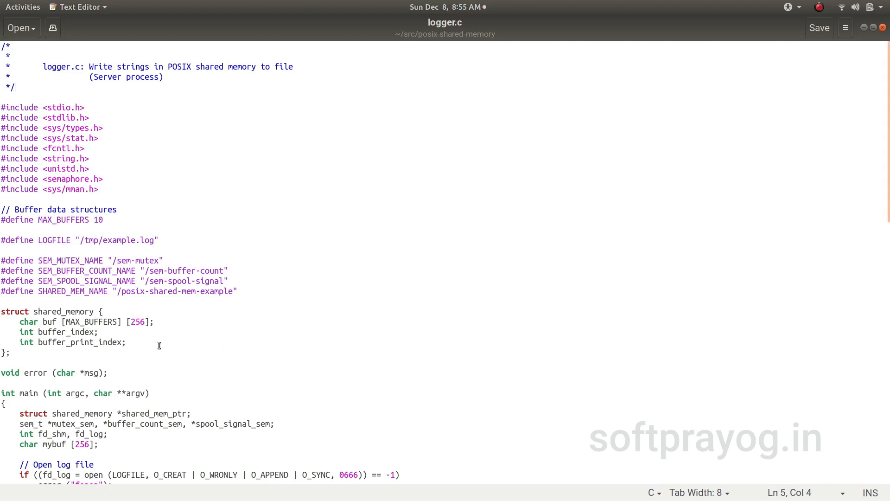
mouse_move(174, 324)
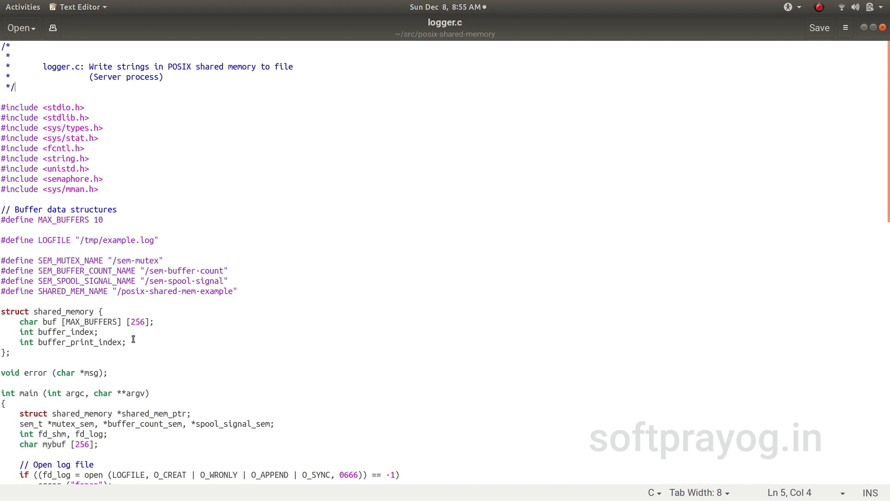
mouse_move(137, 341)
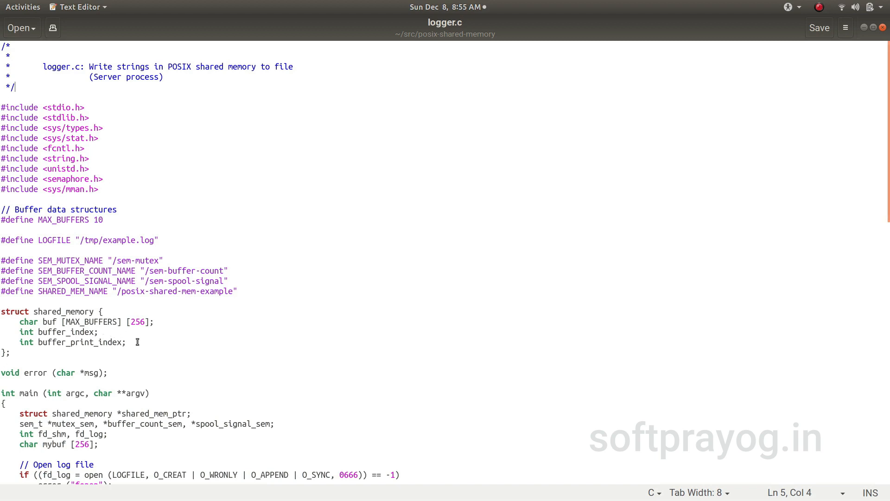
mouse_move(114, 331)
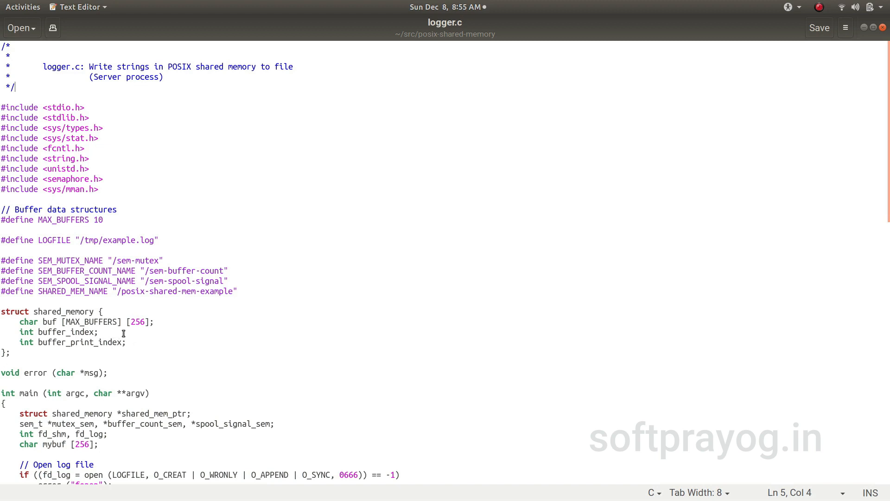
Step: Scroll through client.c's main() to the message-reading loop and shared-memory critical section
scroll("down", 3)
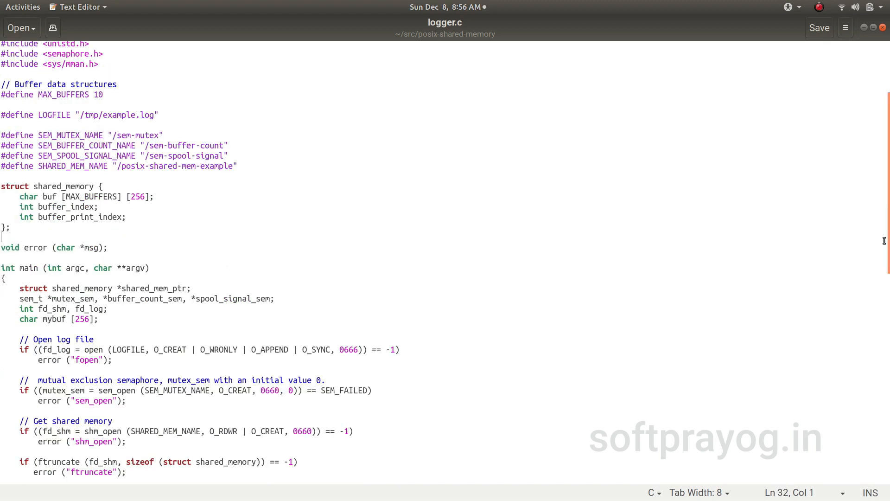
scroll("down", 3)
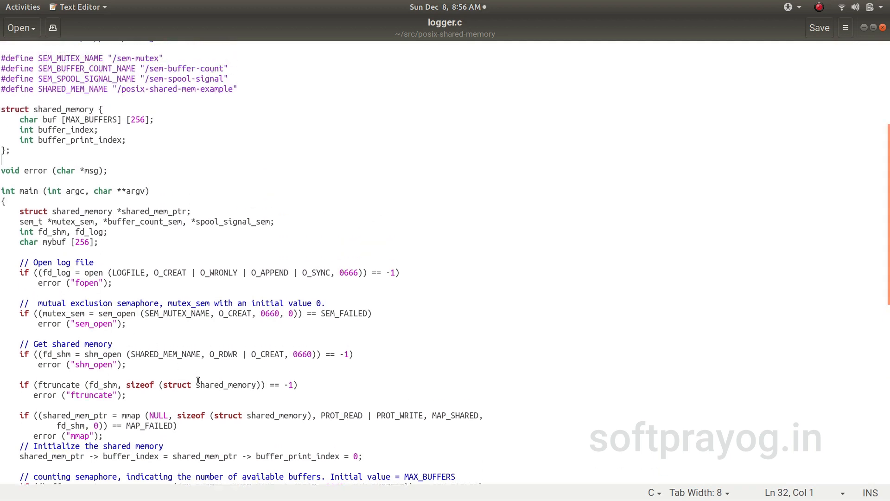
mouse_move(180, 392)
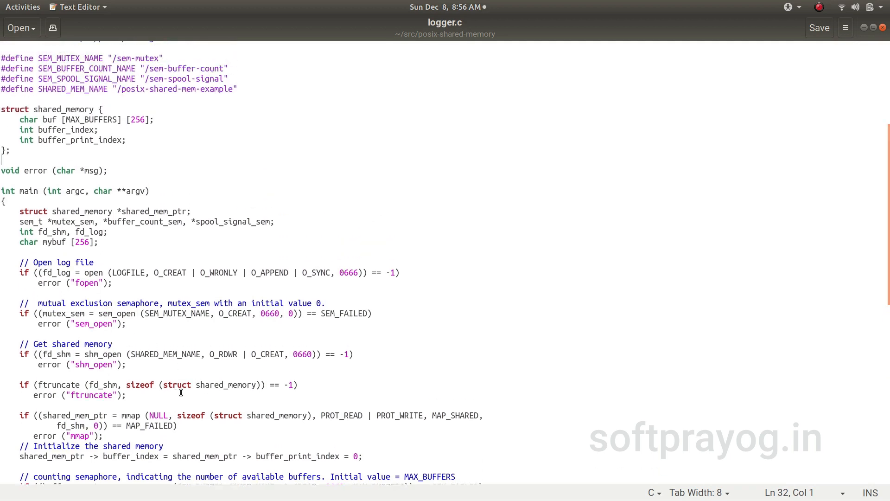
mouse_move(355, 417)
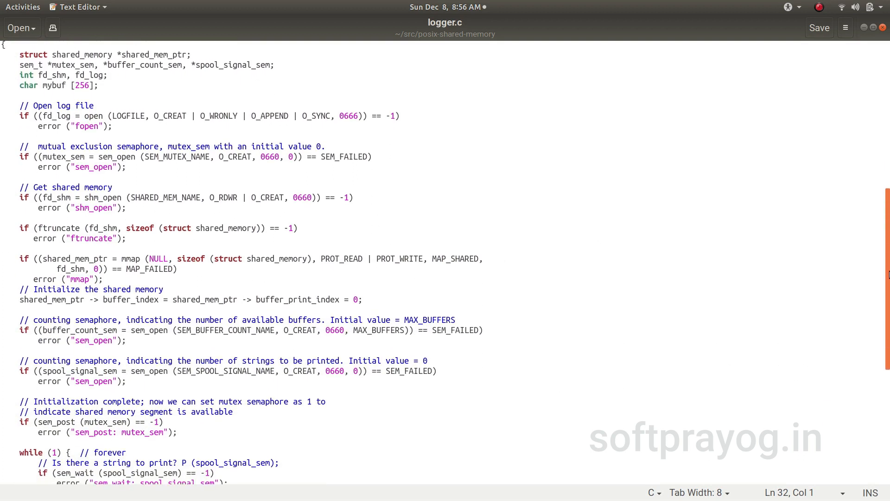
scroll("down", 3)
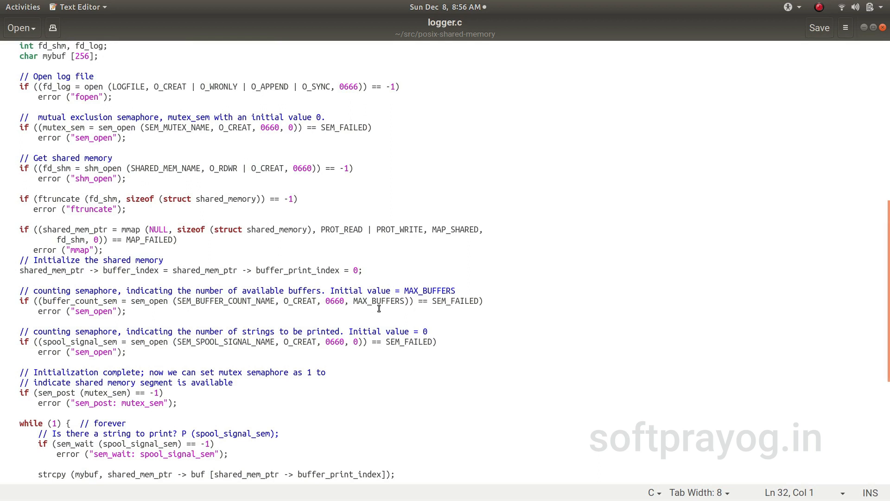
mouse_move(91, 339)
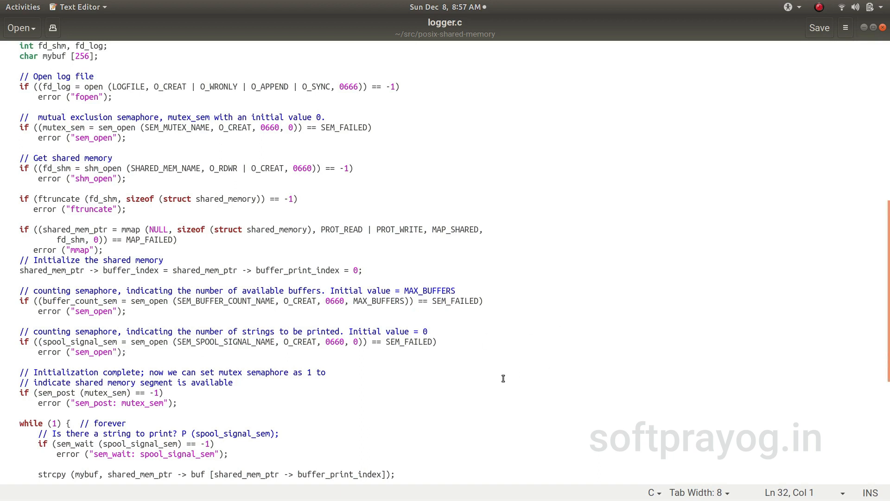
mouse_move(347, 317)
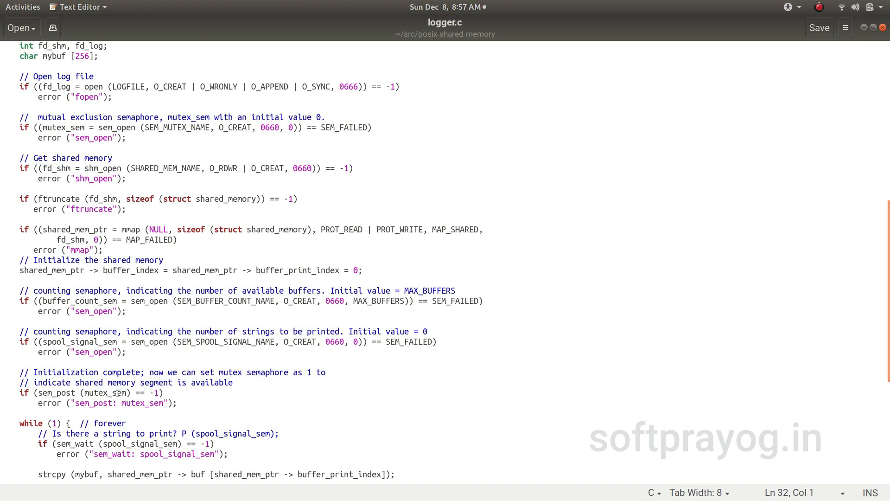
mouse_move(141, 394)
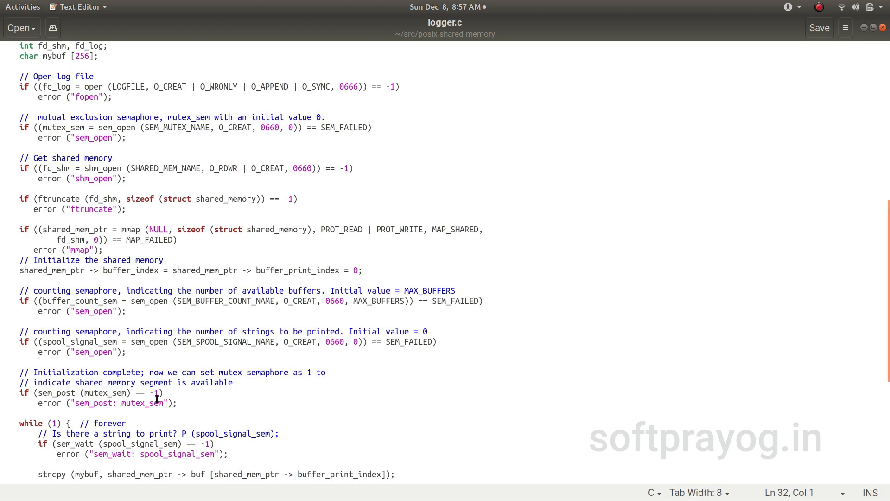
mouse_move(306, 414)
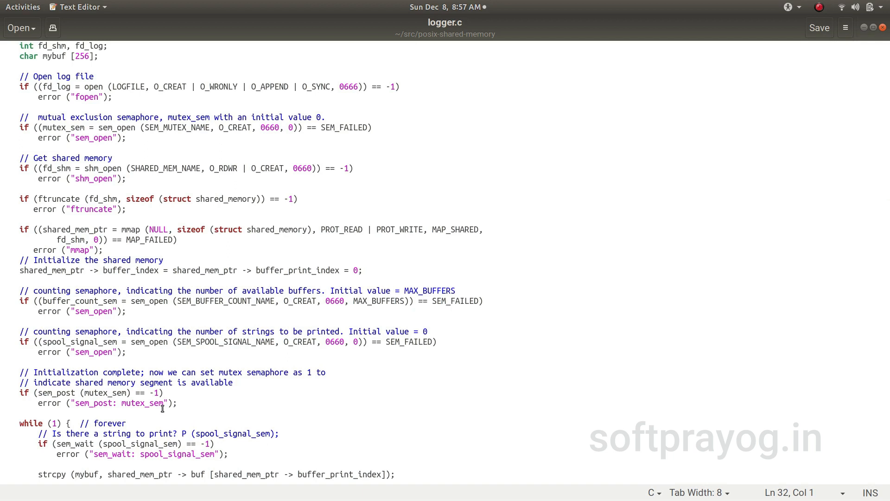
mouse_move(586, 319)
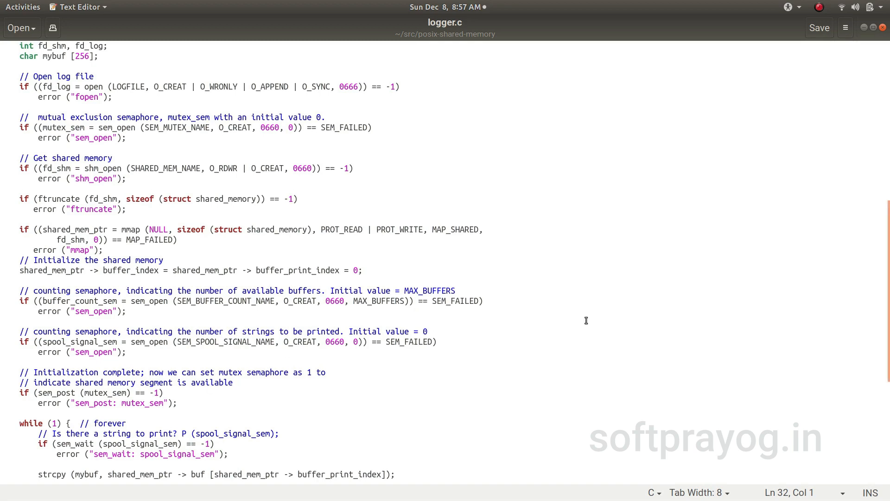
scroll("down", 3)
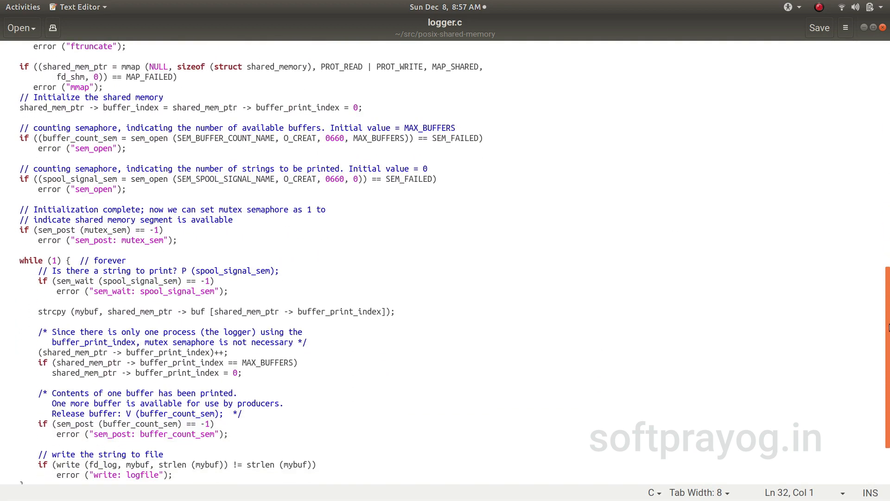
scroll("down", 3)
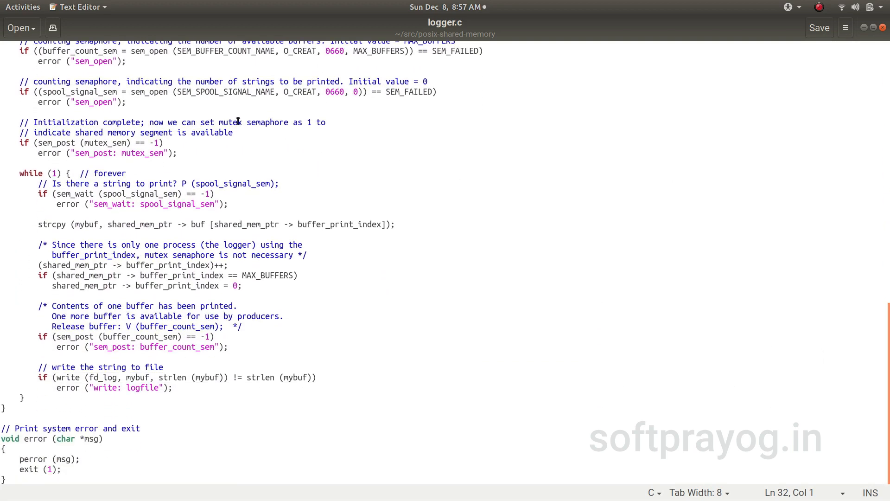
mouse_move(106, 203)
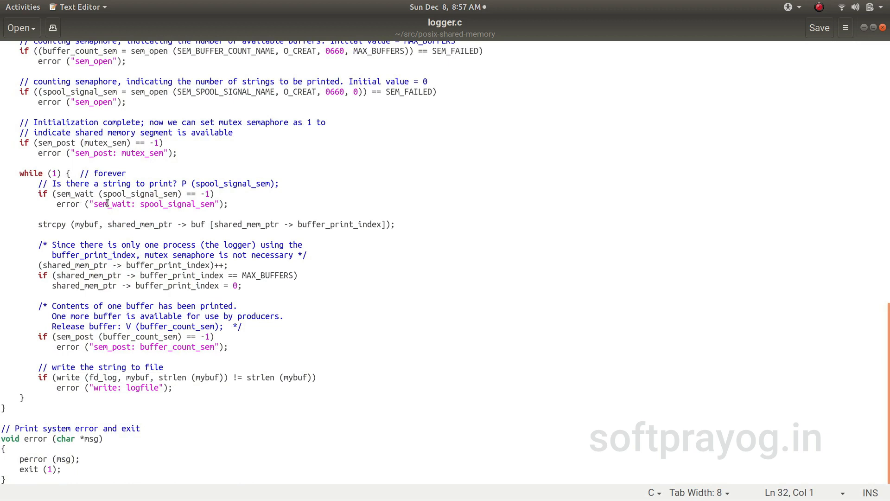
mouse_move(175, 203)
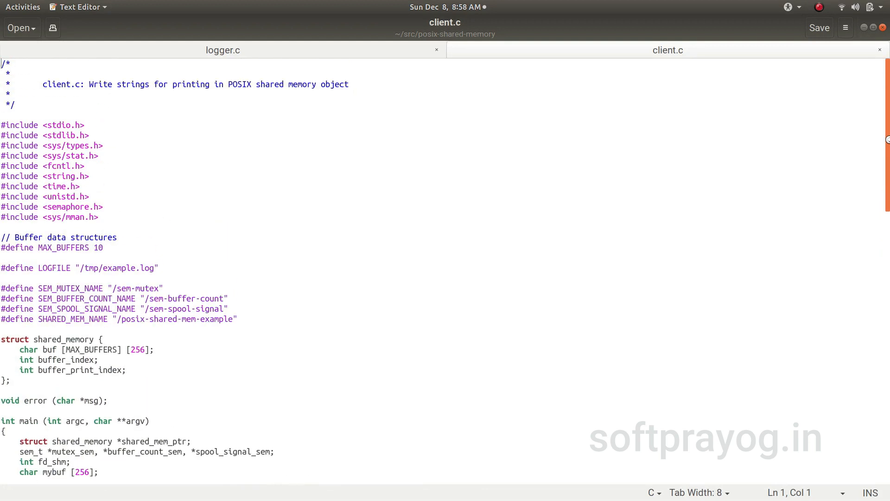
mouse_move(181, 263)
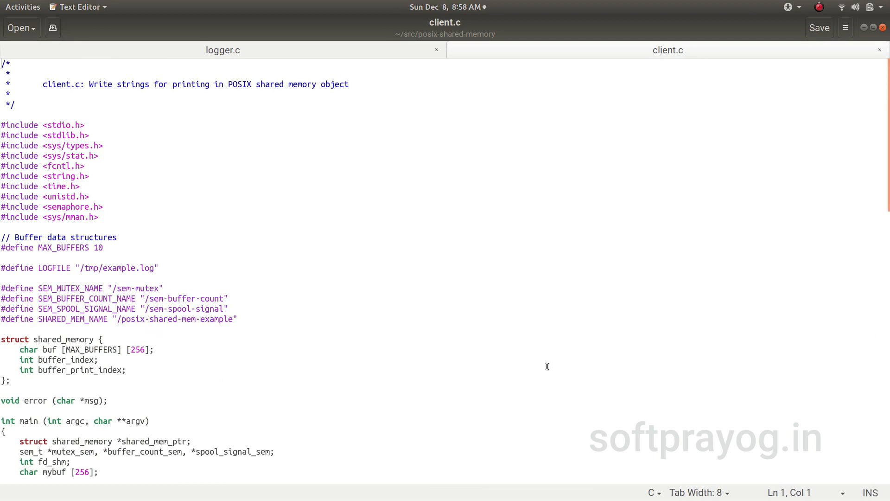
mouse_move(846, 413)
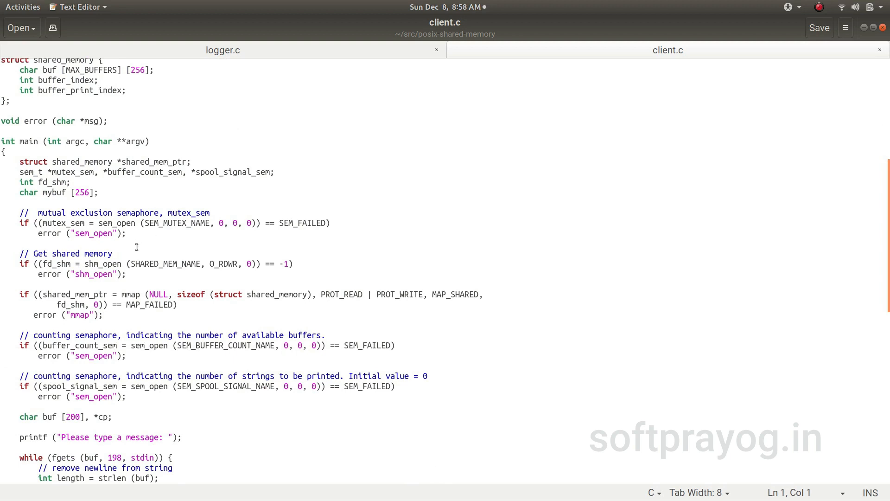
mouse_move(74, 227)
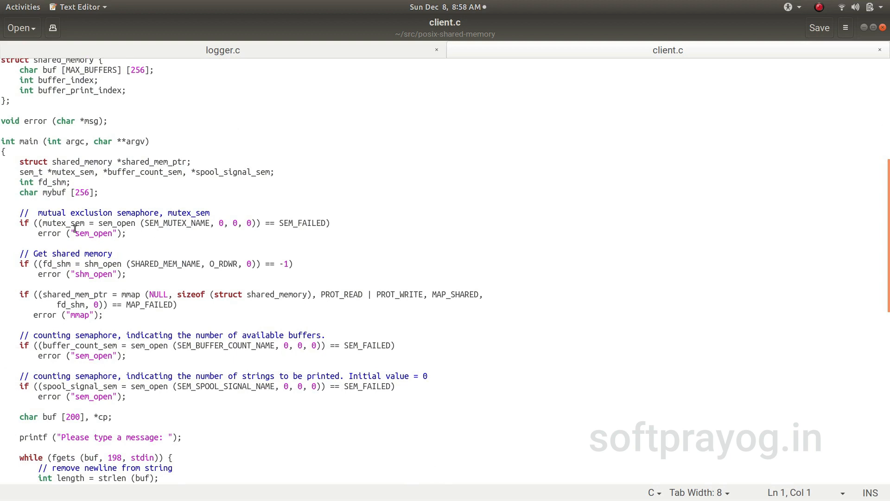
mouse_move(162, 237)
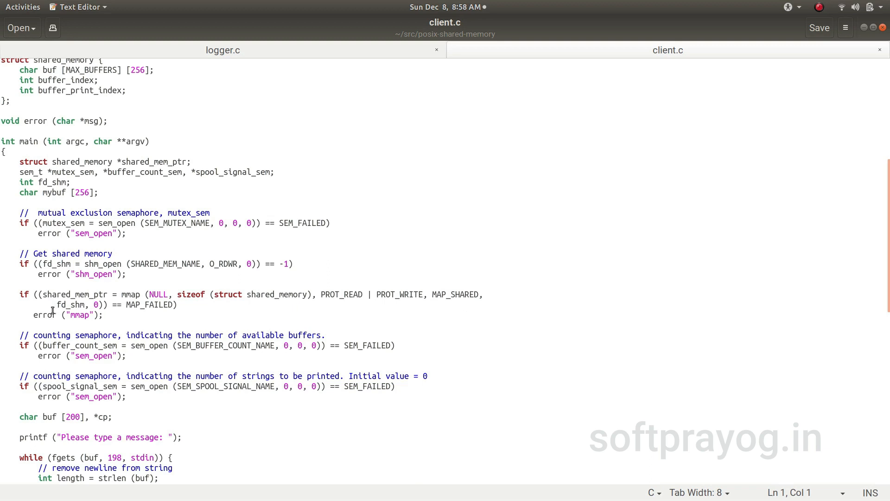
mouse_move(121, 373)
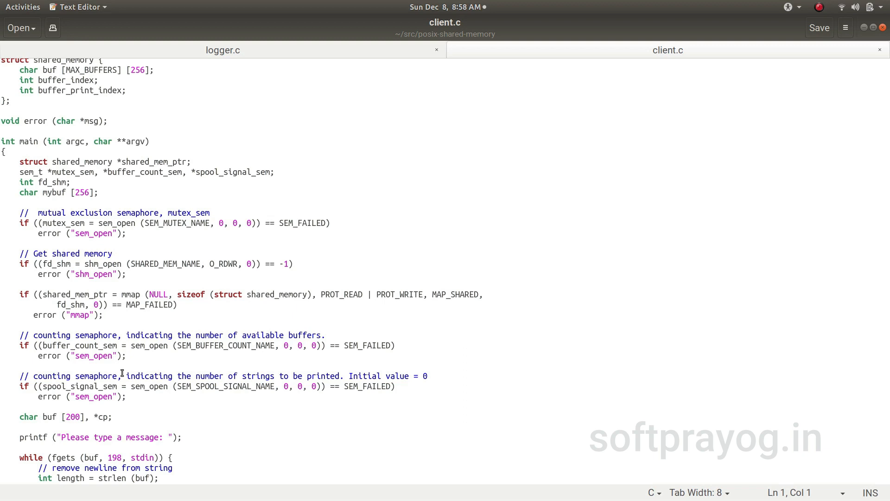
mouse_move(637, 281)
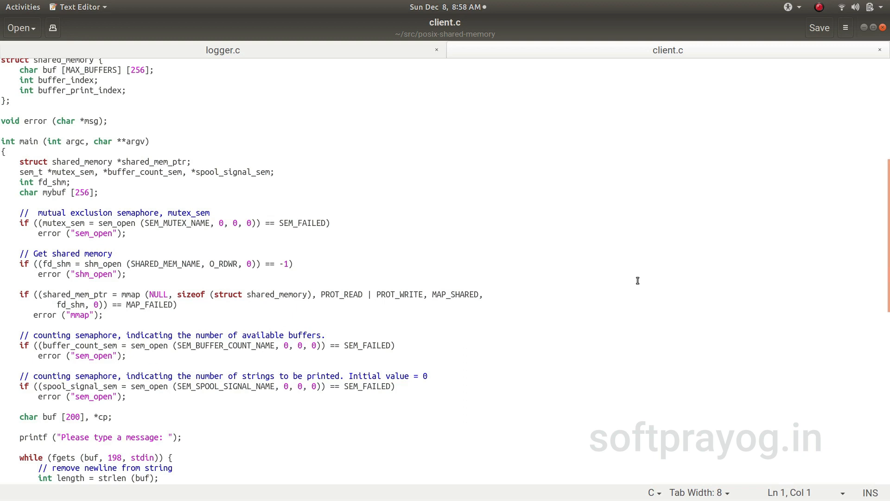
scroll("down", 3)
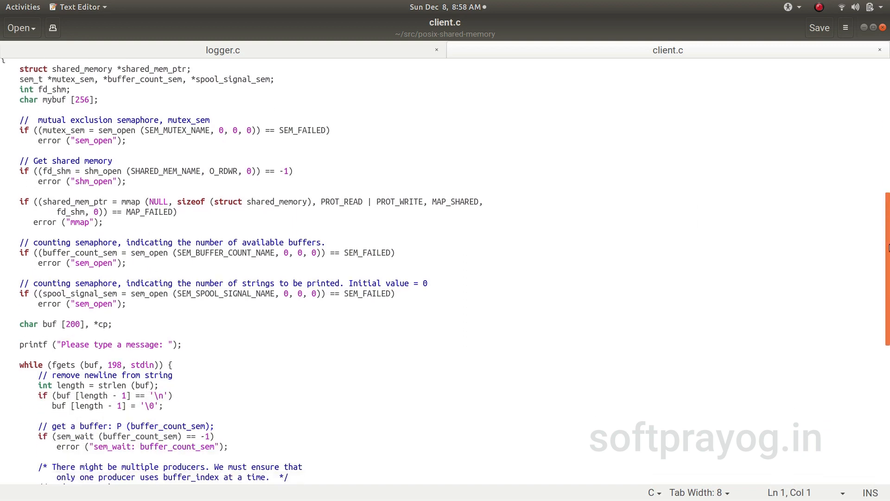
scroll("down", 3)
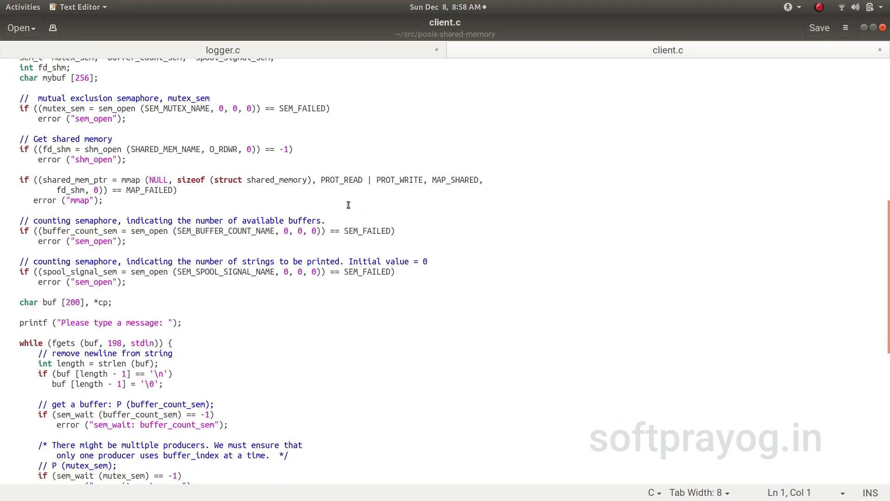
mouse_move(304, 254)
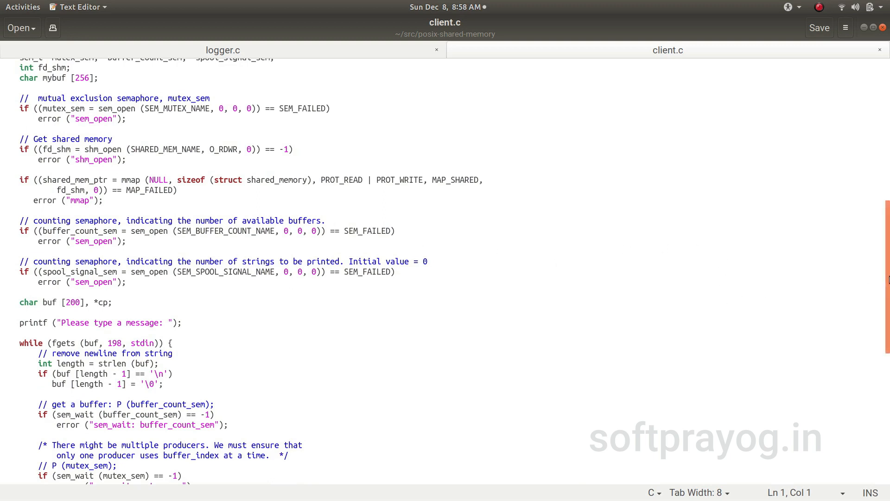
scroll("down", 3)
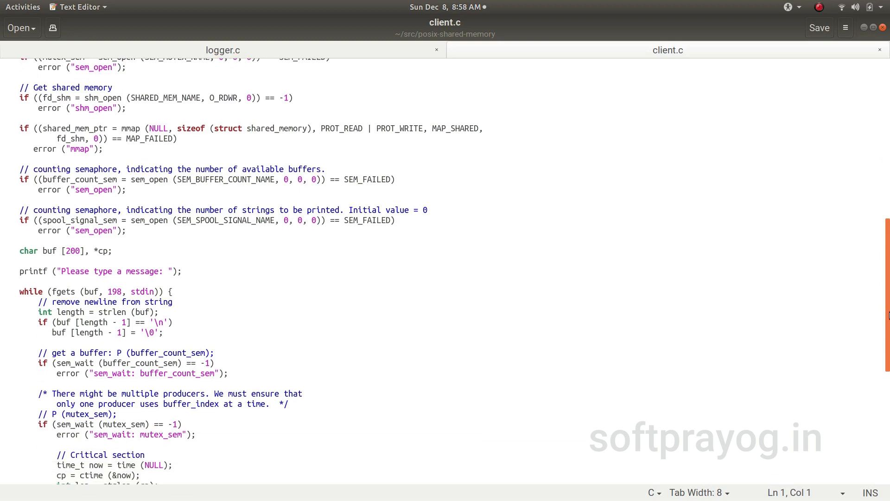
scroll("down", 3)
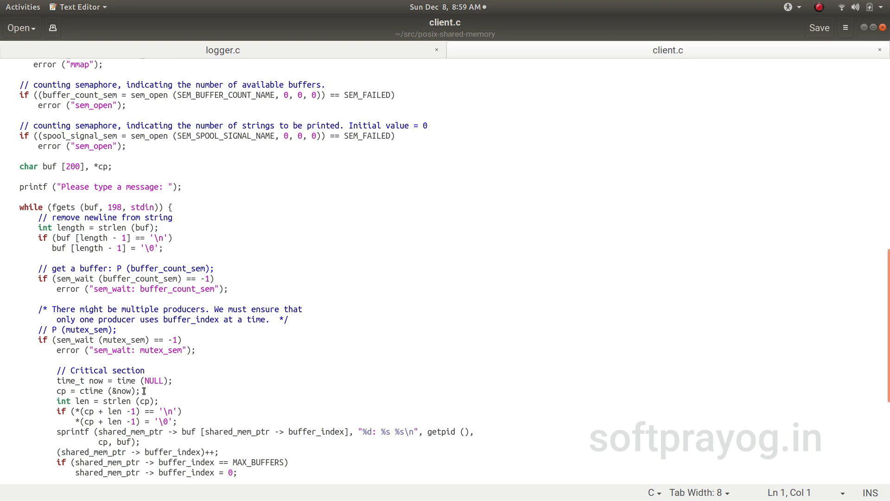
mouse_move(312, 385)
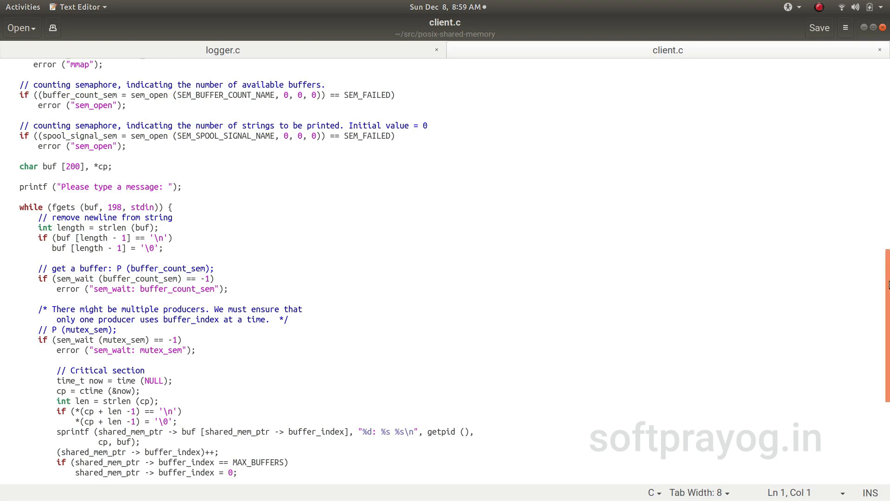
scroll("down", 3)
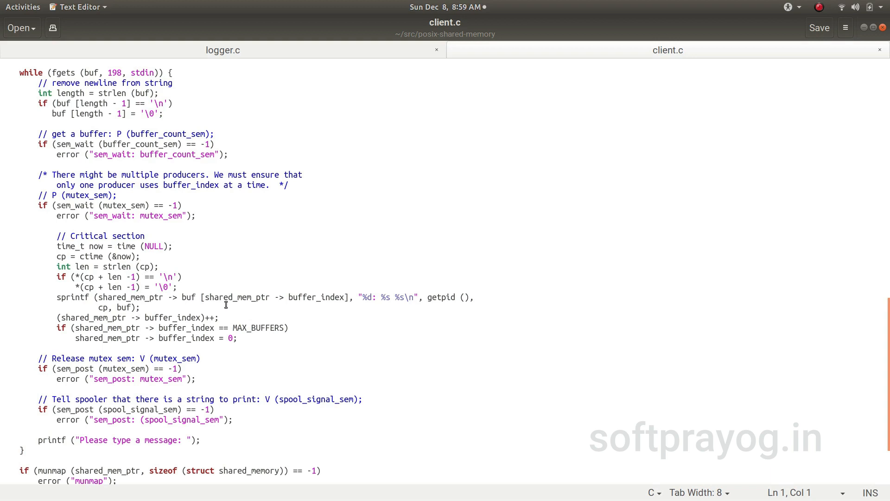
mouse_move(445, 300)
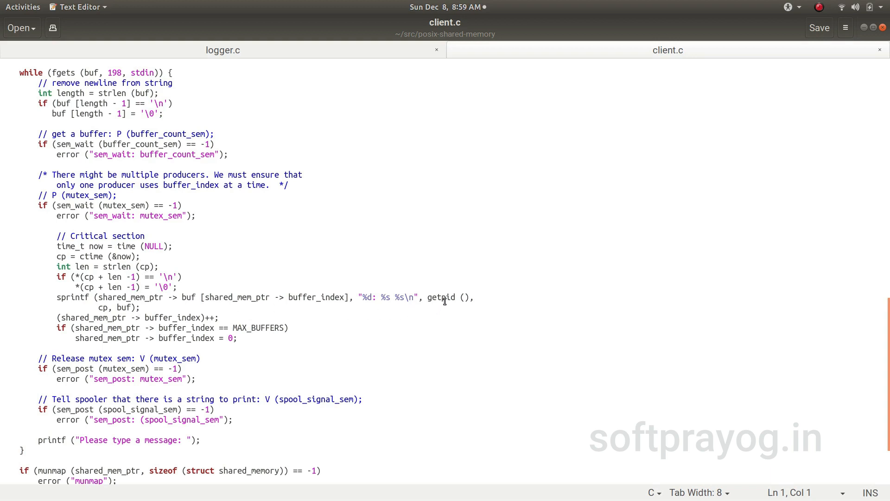
mouse_move(99, 313)
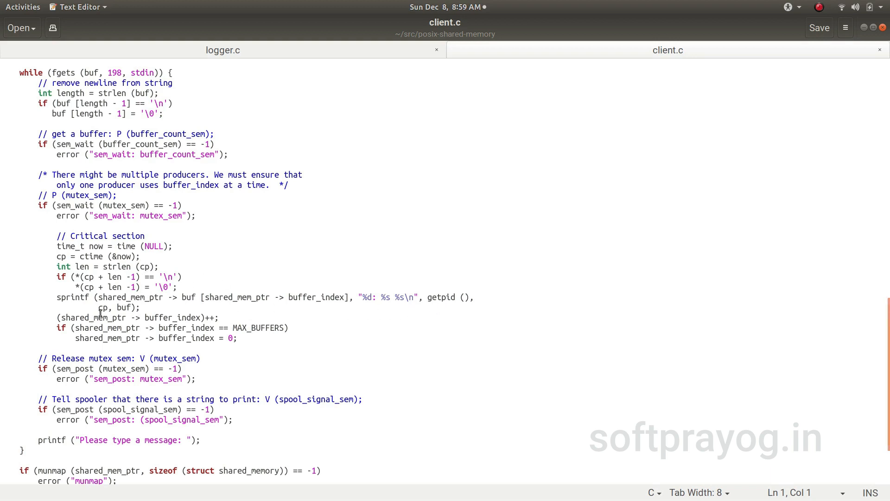
mouse_move(128, 306)
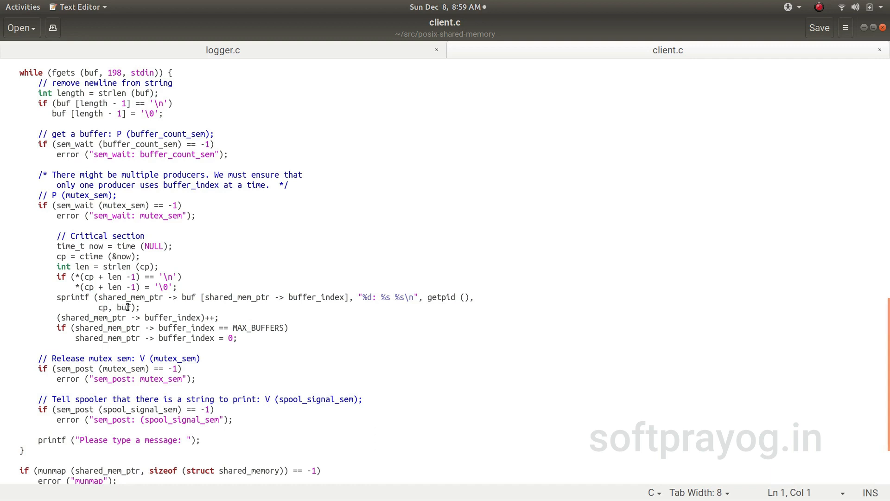
mouse_move(188, 345)
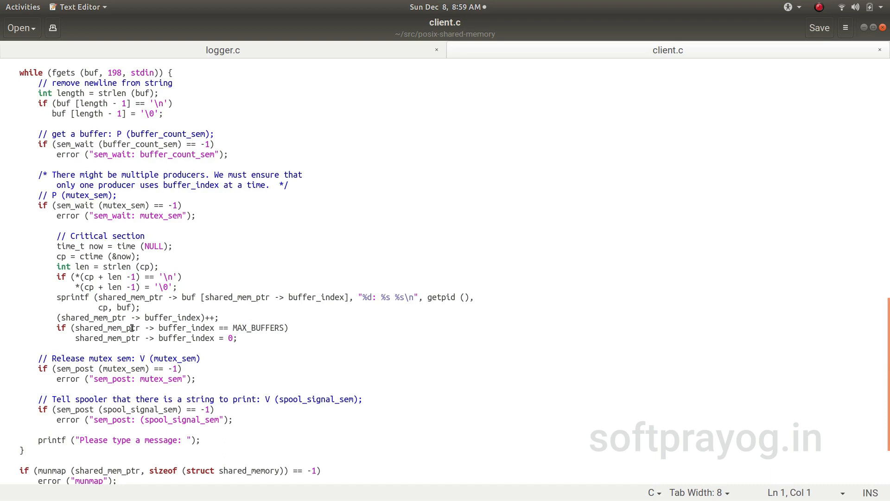
mouse_move(215, 324)
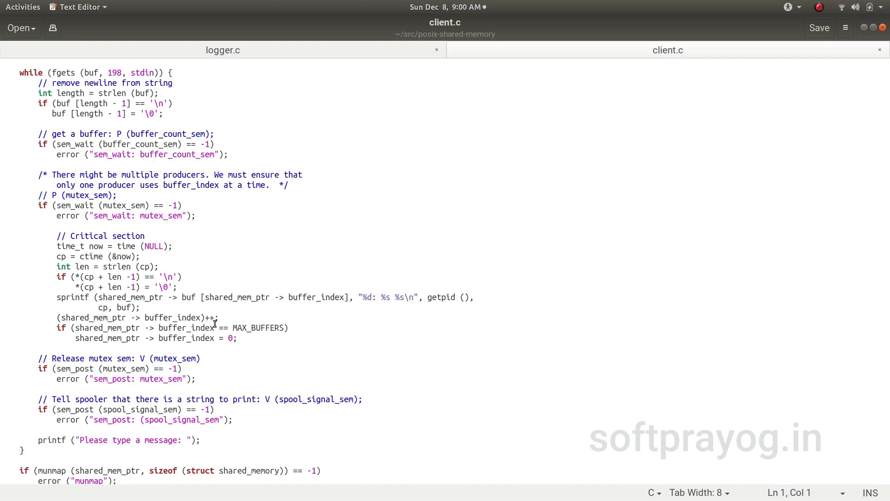
mouse_move(89, 356)
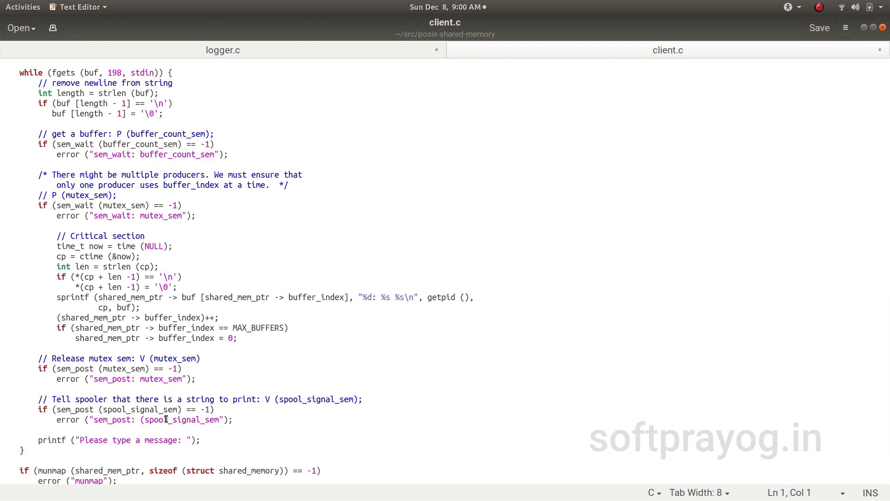
mouse_move(284, 402)
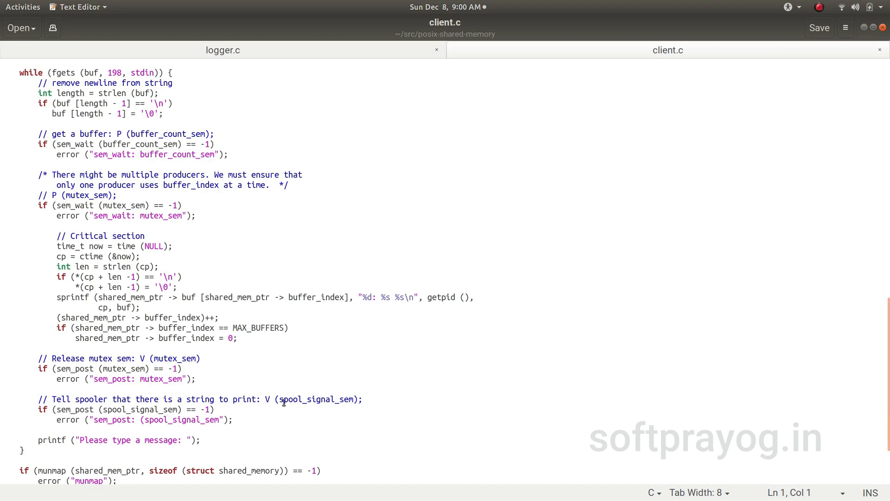
mouse_move(56, 133)
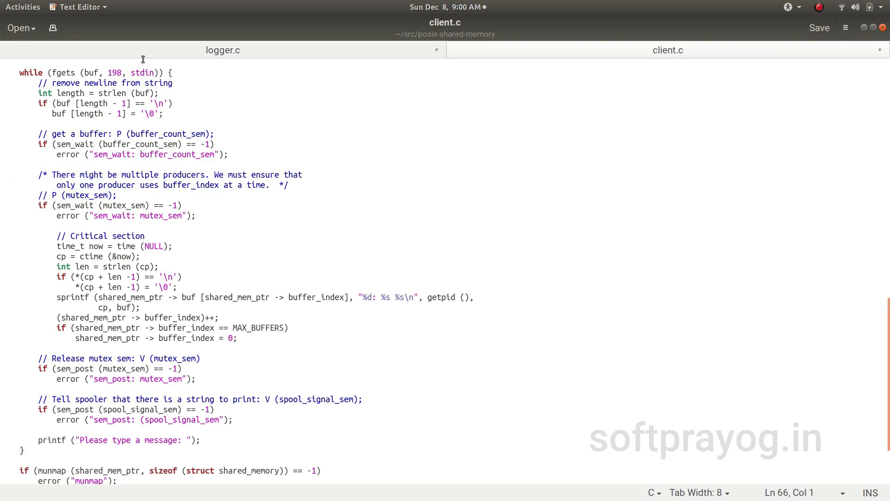
Step: Switch to the logger.c tab to read its while (1) log-writing loop
left_click(222, 50)
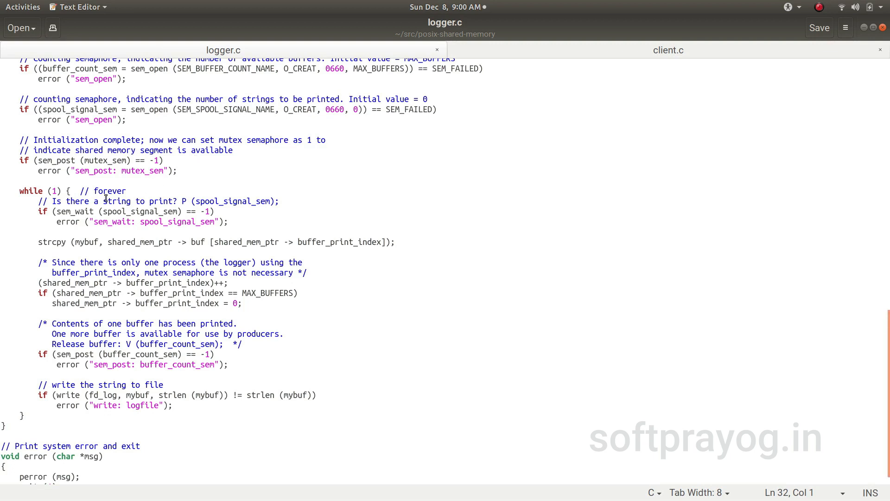
mouse_move(178, 209)
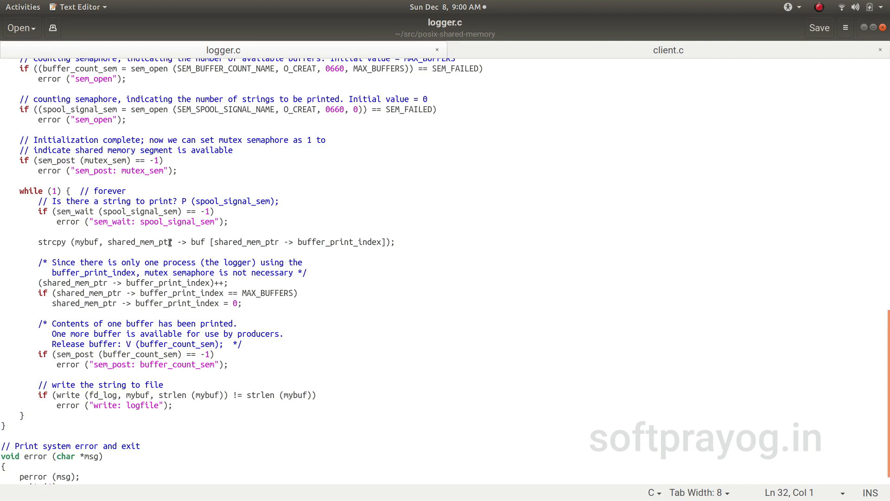
mouse_move(152, 247)
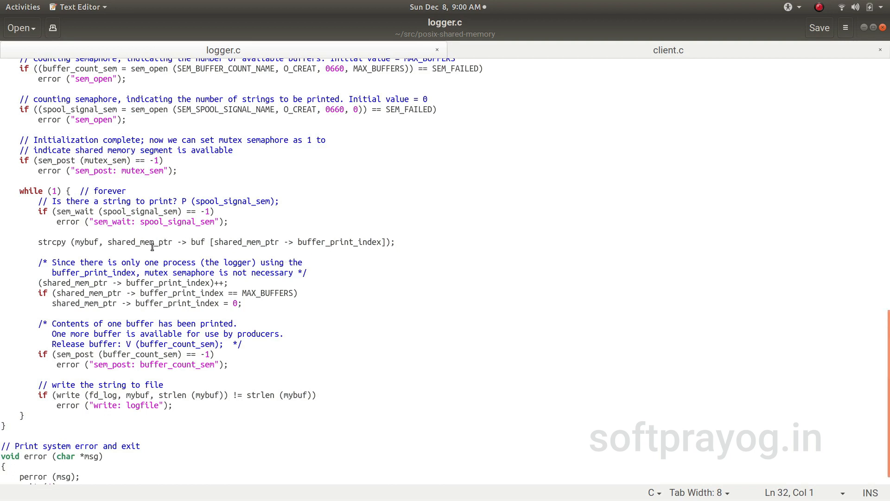
mouse_move(215, 272)
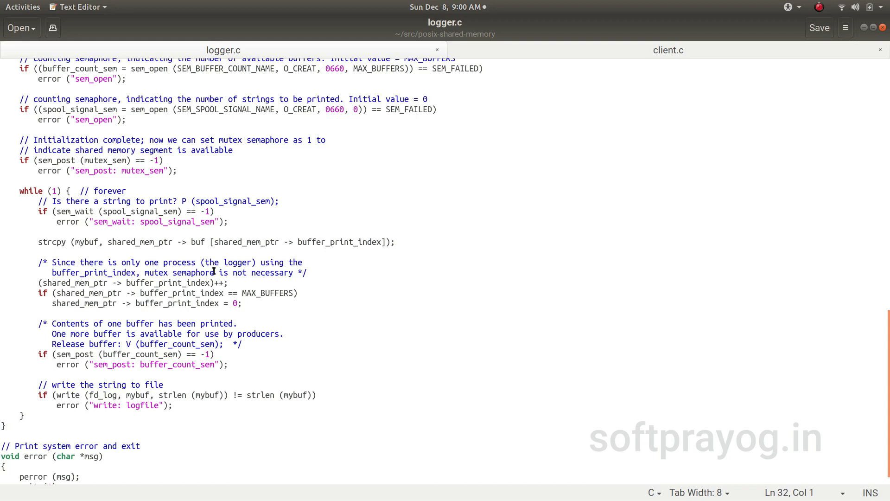
mouse_move(264, 290)
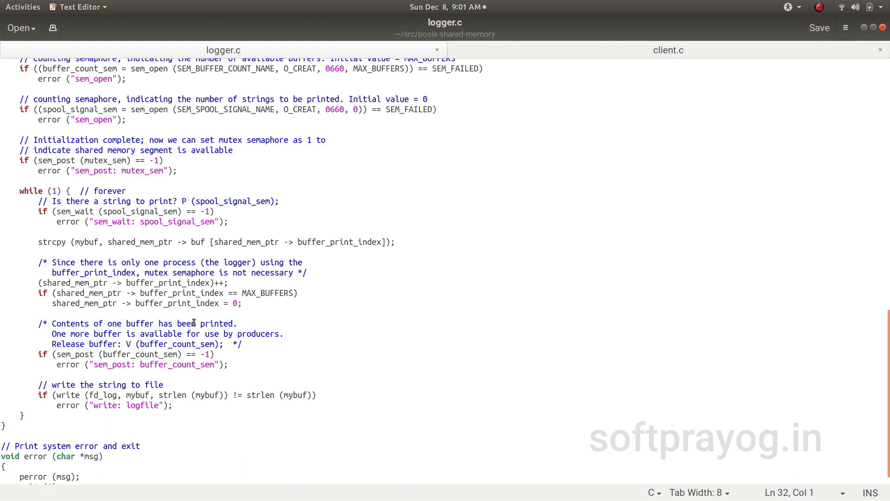
mouse_move(601, 321)
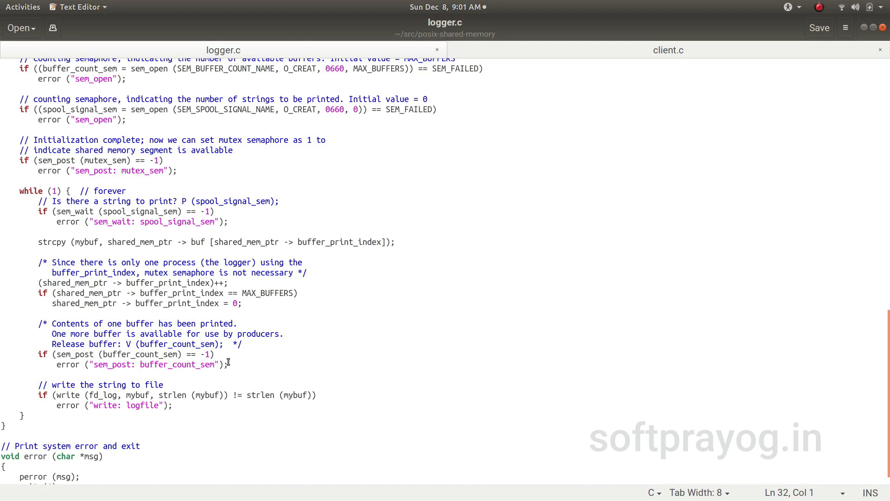
mouse_move(146, 355)
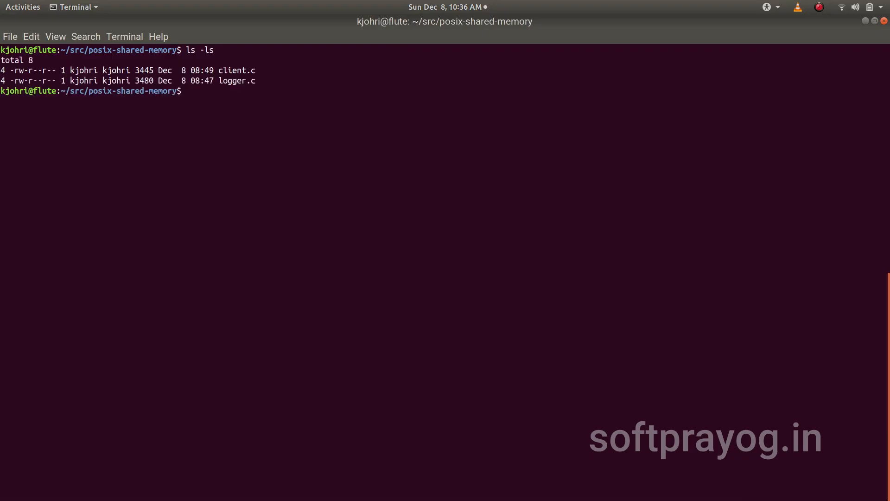
Step: Compile logger.c and client.c into logger and client executables with -lrt -lpthread
type("gcc logger.c -o")
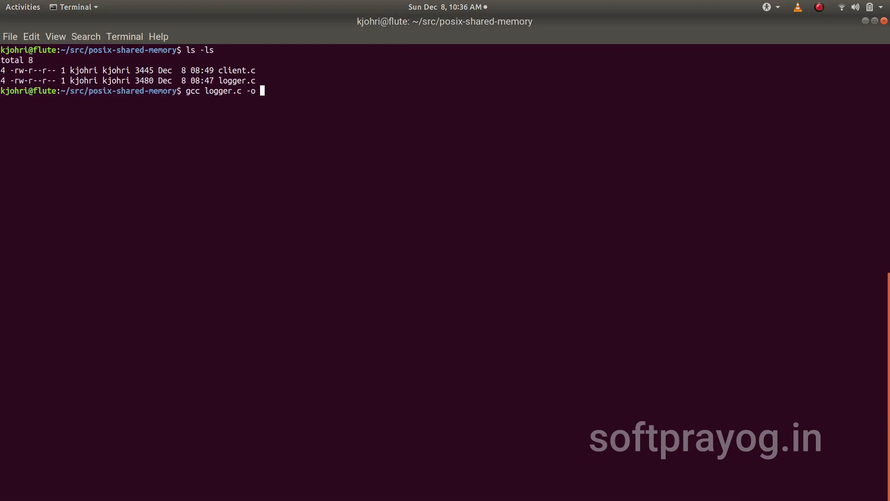
type("logger -lrt -lpthread")
type("gcc client.c")
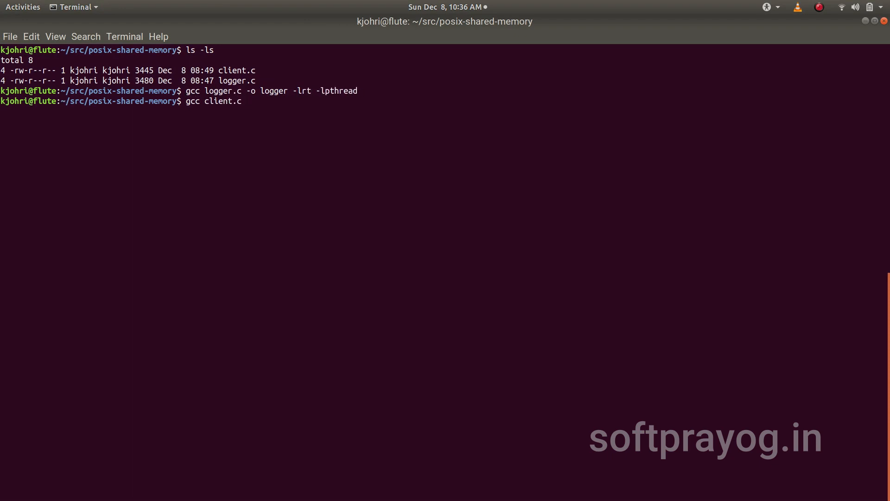
type("-o client -l")
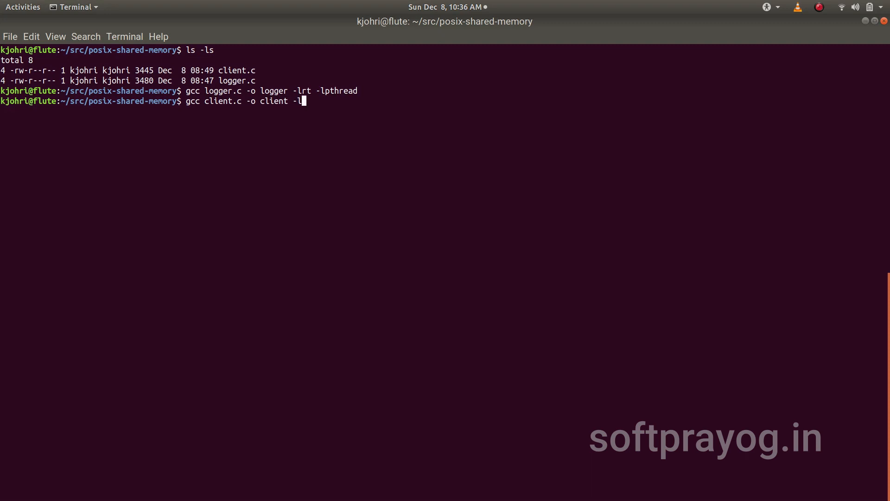
type("rt -lpthread")
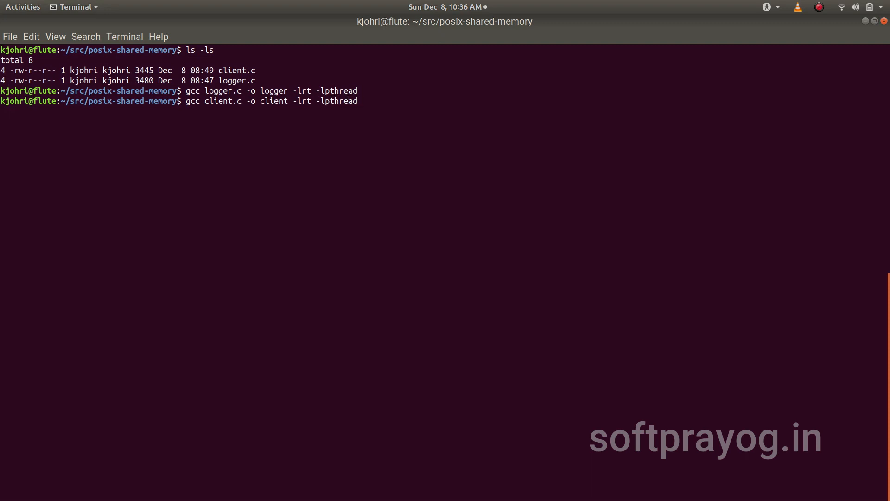
Step: List the directory contents and follow /tmp/example.log with tail -f
type("ls -l")
type("./logger &")
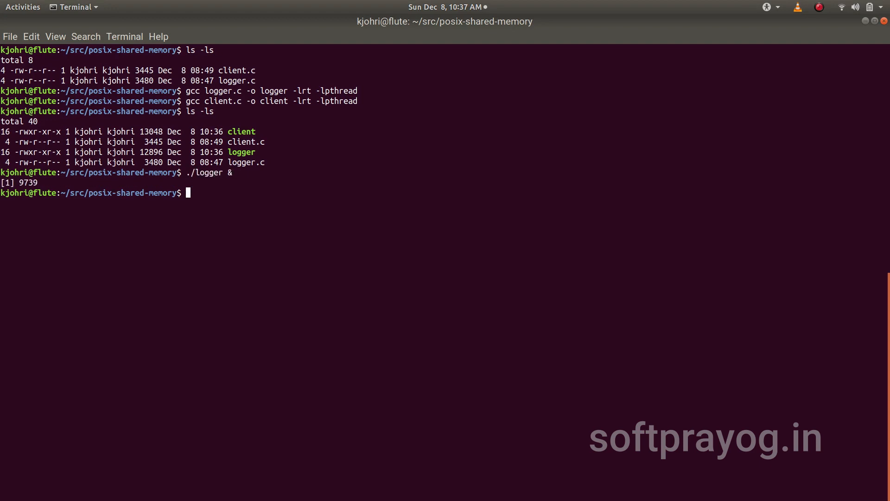
type("tail -f")
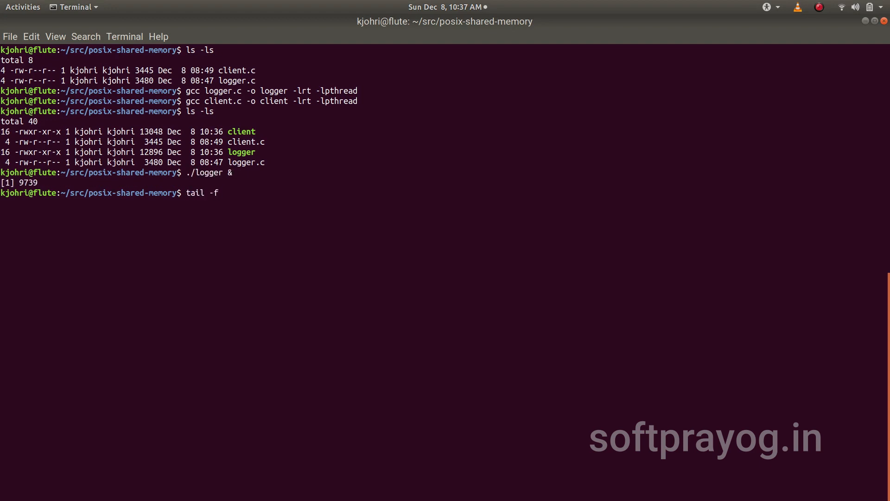
type("/tmp/example.log")
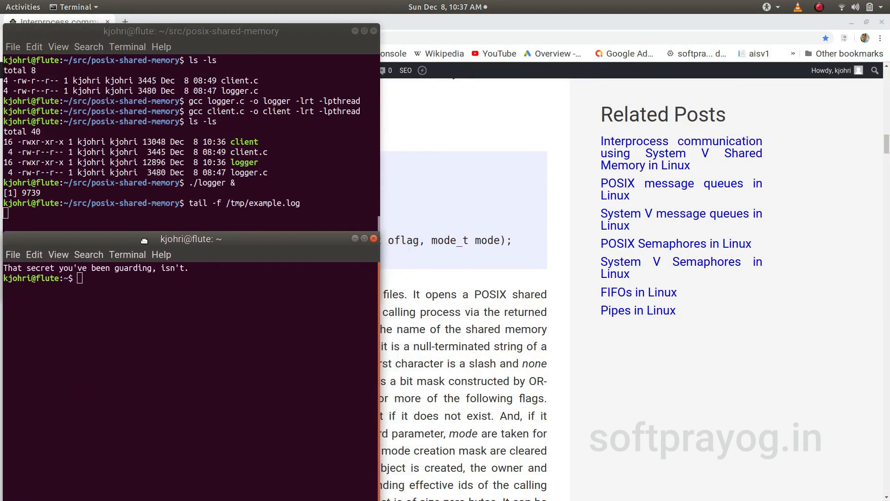
Step: From src/posix-shared-memory, run clients sending 'Good morning' and 'To be or not to be'
type("cd src/posix-shared-memory/")
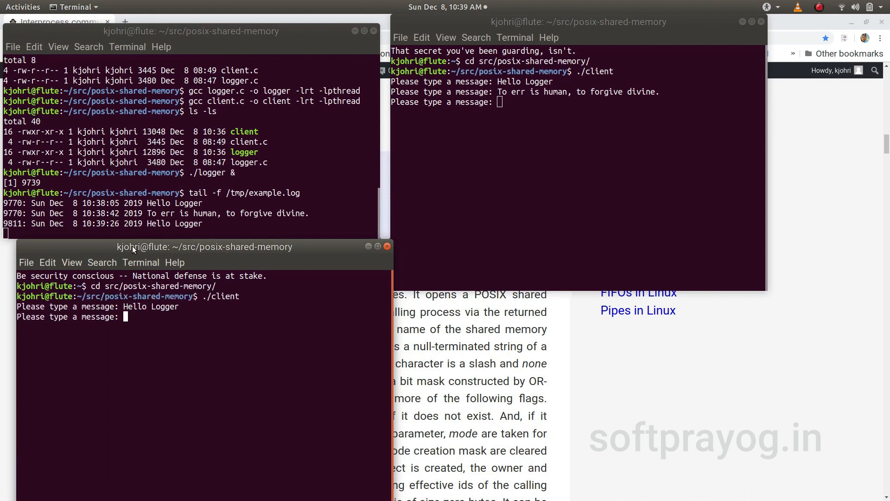
type("Good morning")
type("cd src/")
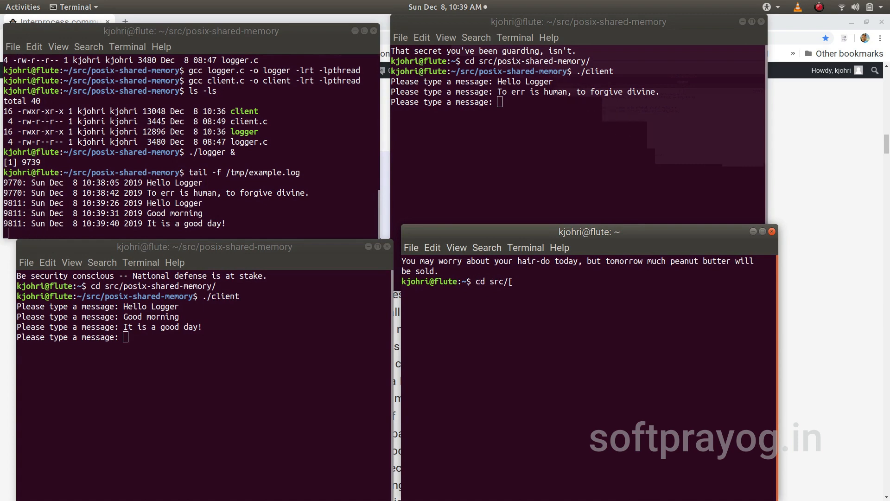
type("./client")
type("Have a good day!")
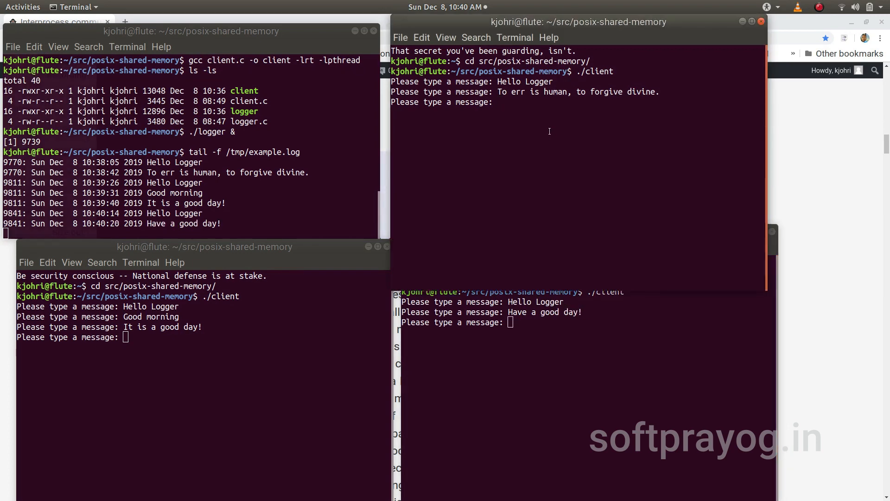
type("To be or not to be")
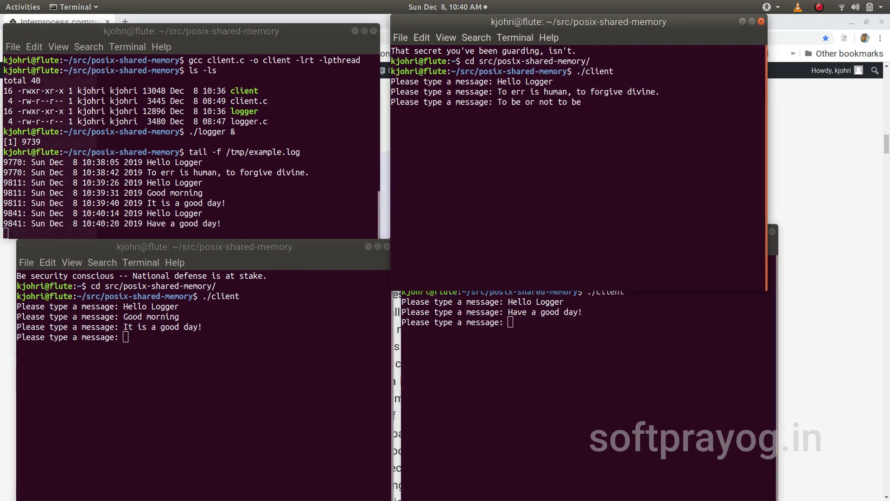